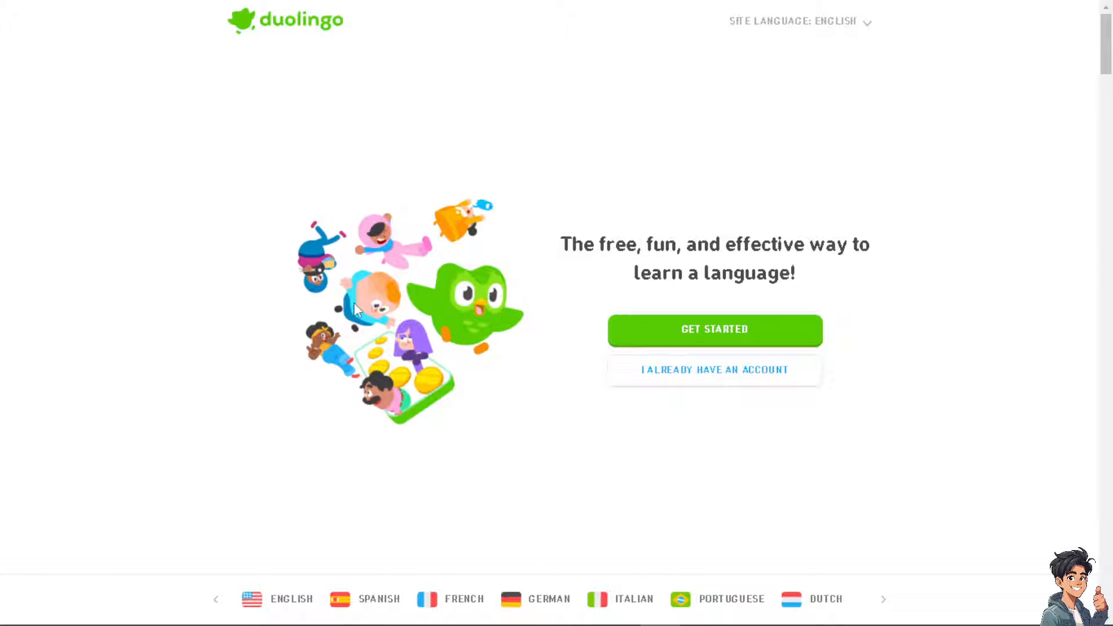
Go through 'I already have an account' to the Sign up form for a new profile.
left_click(714, 370)
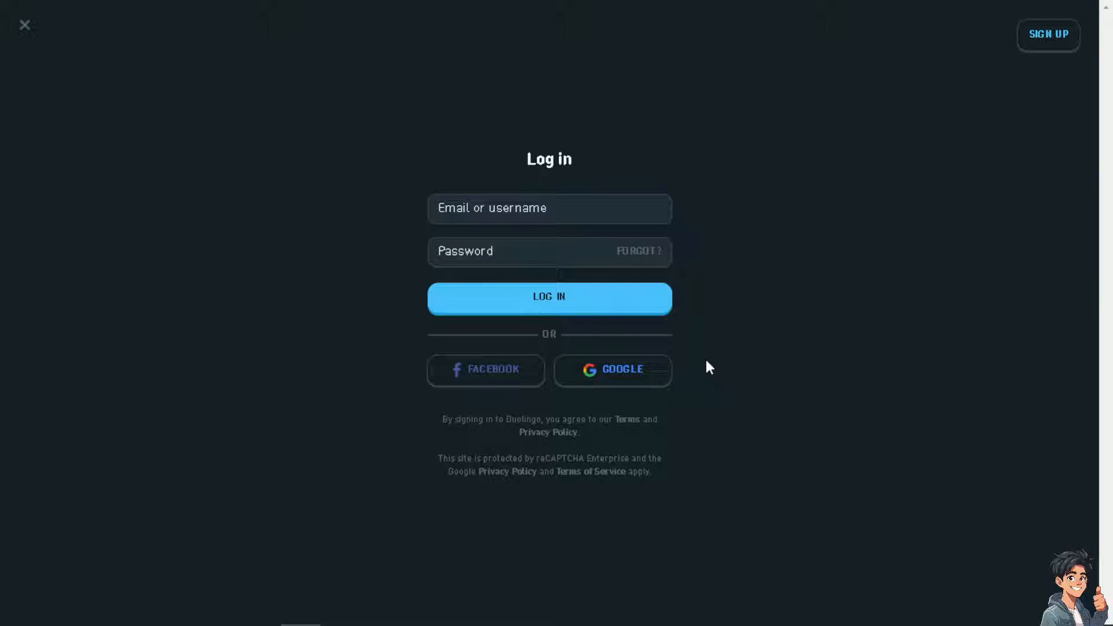
left_click(1048, 34)
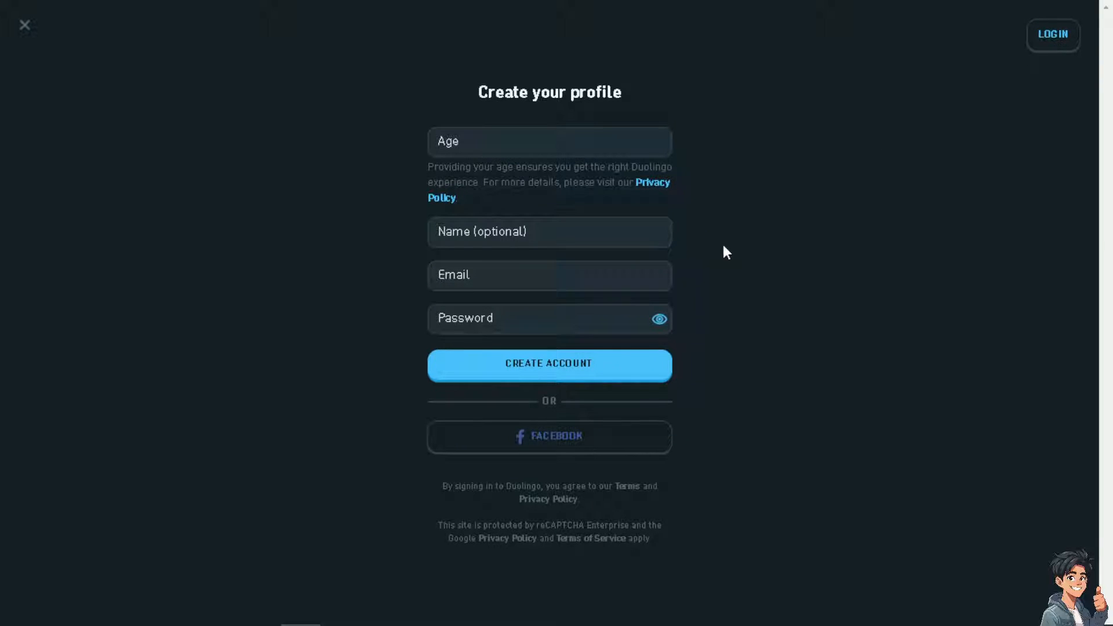
mouse_move(362, 445)
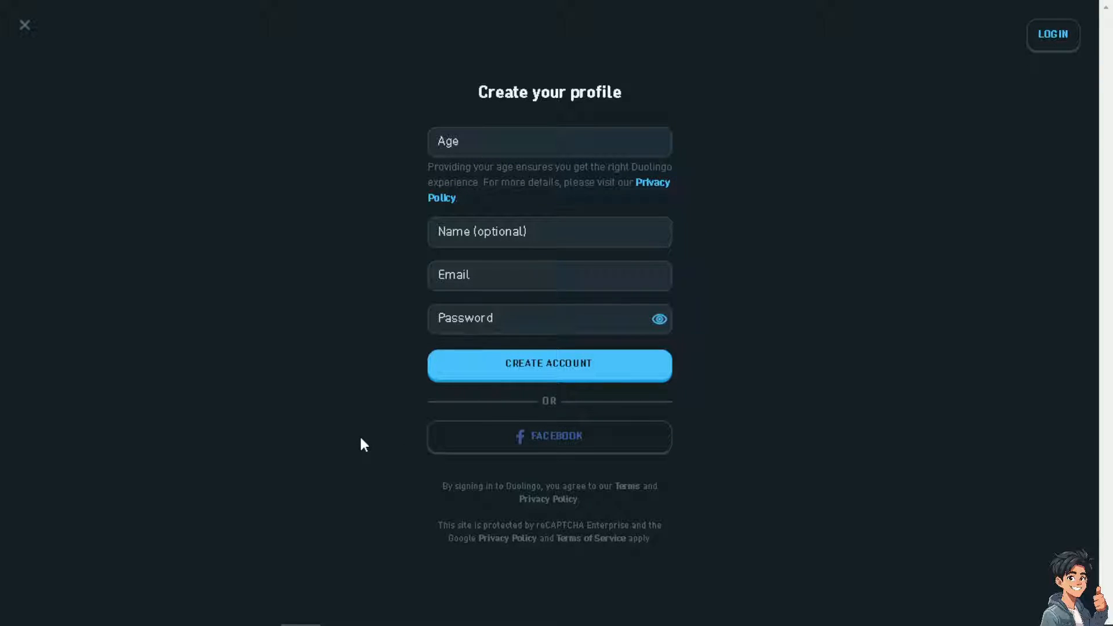
mouse_move(574, 301)
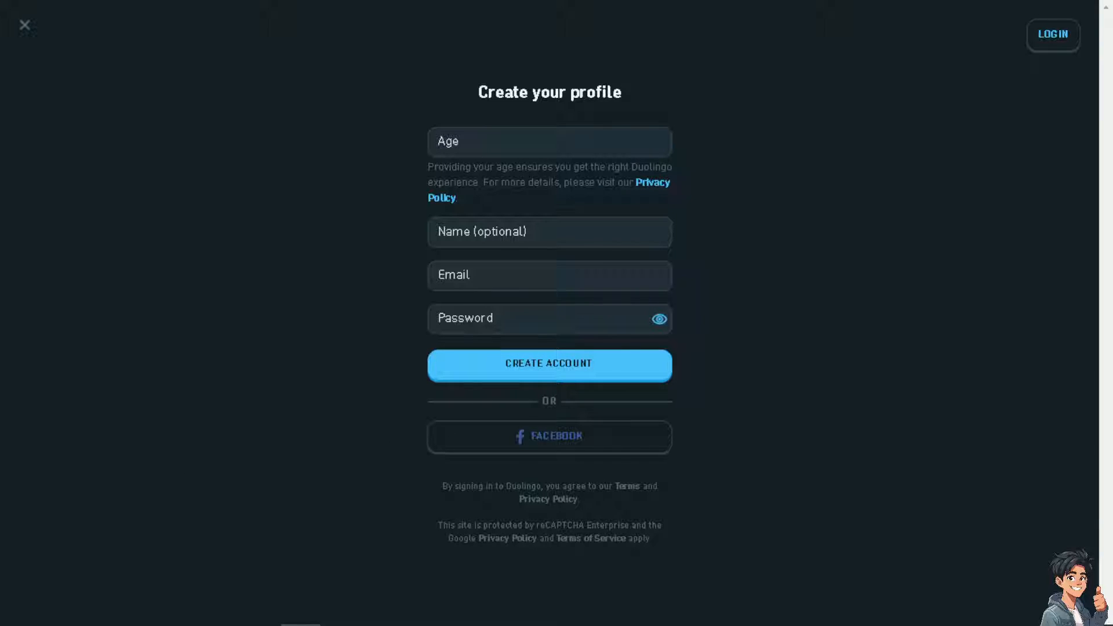
Leave the sign-up form and view the signed-in profile page from the left sidebar.
left_click(549, 367)
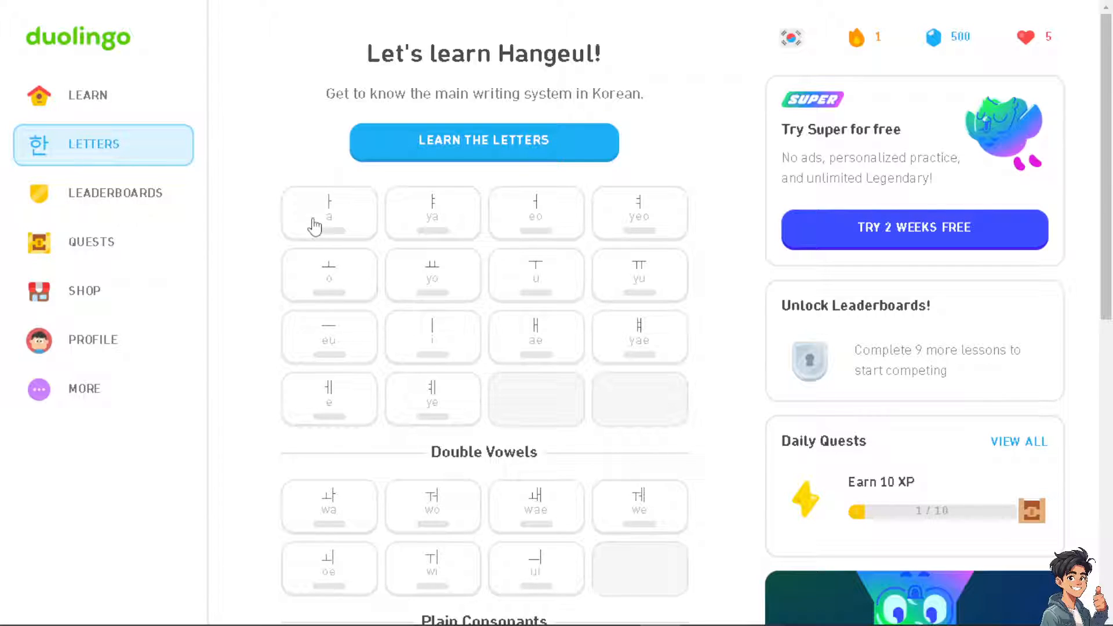
mouse_move(92, 339)
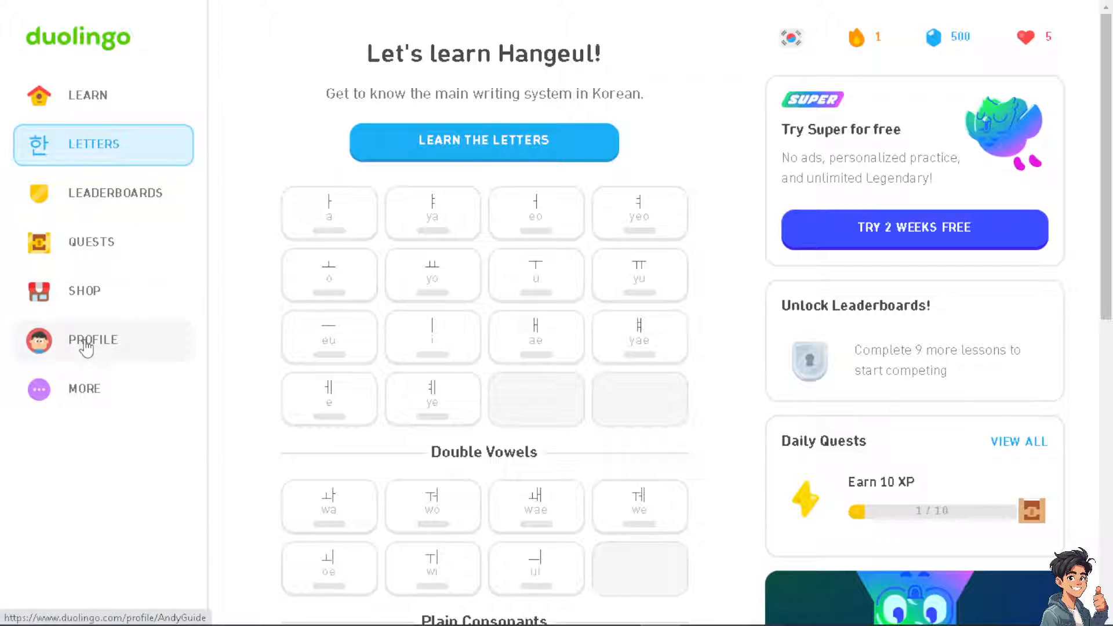
left_click(92, 339)
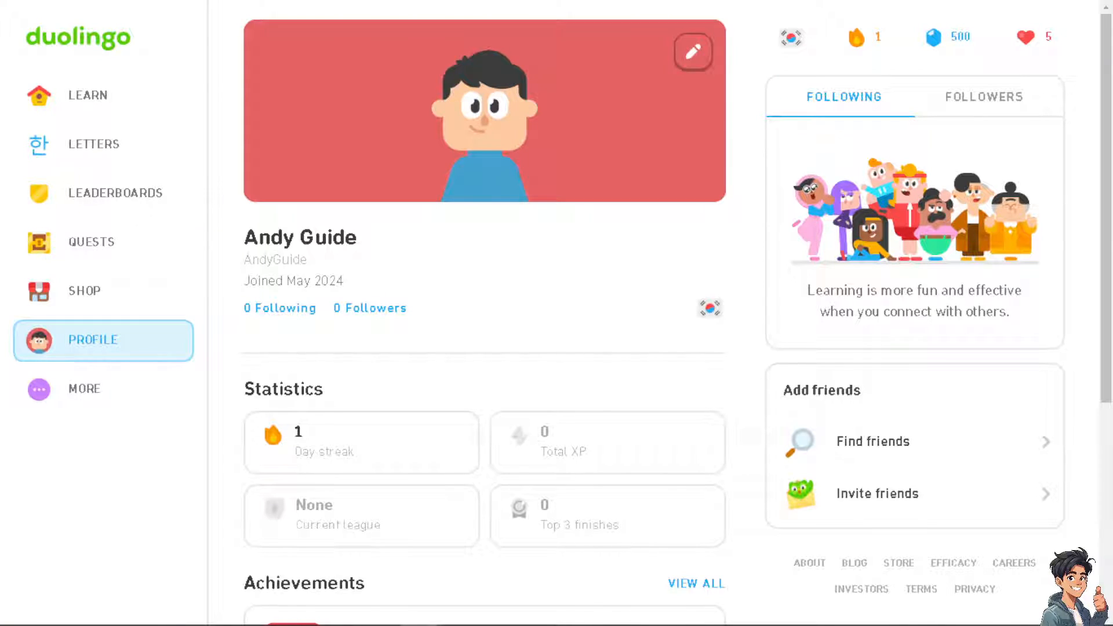
mouse_move(613, 255)
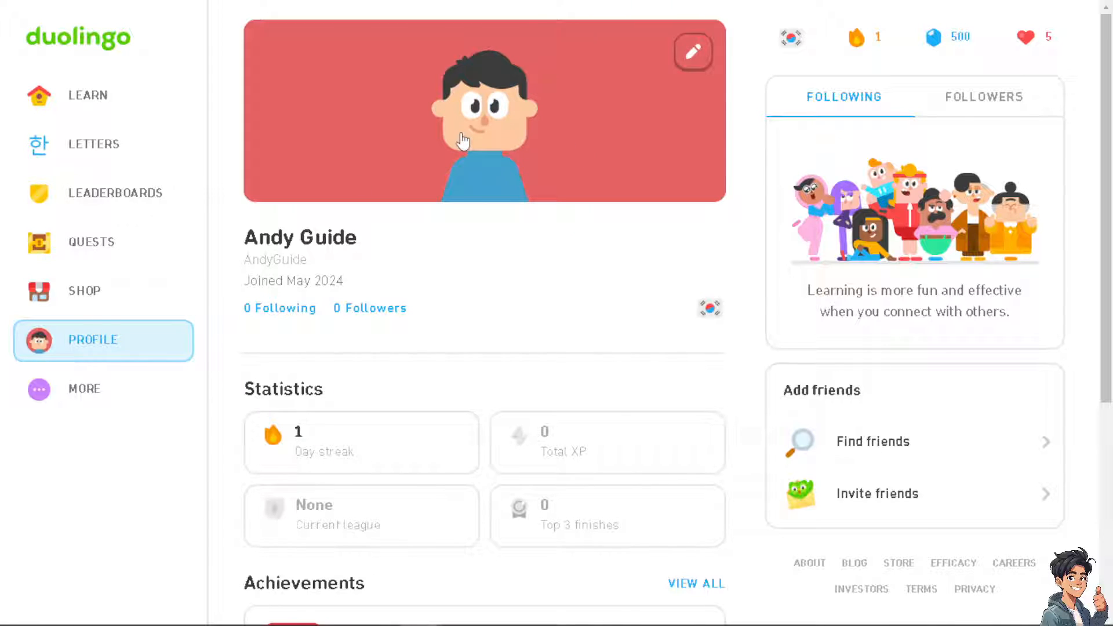
scroll("down", 3)
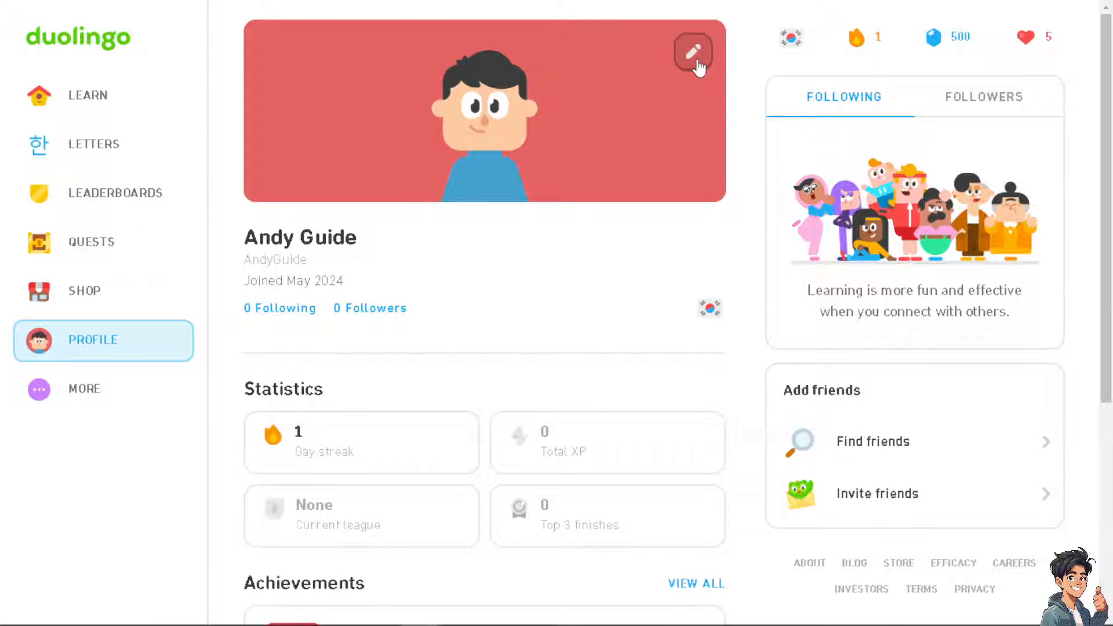
left_click(693, 53)
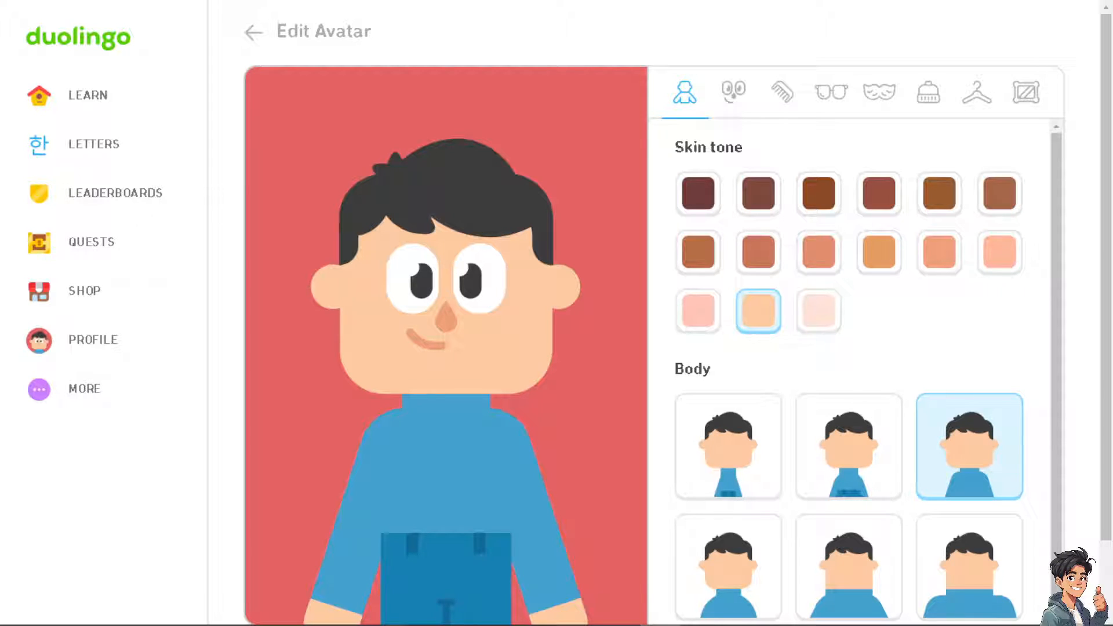
mouse_move(458, 195)
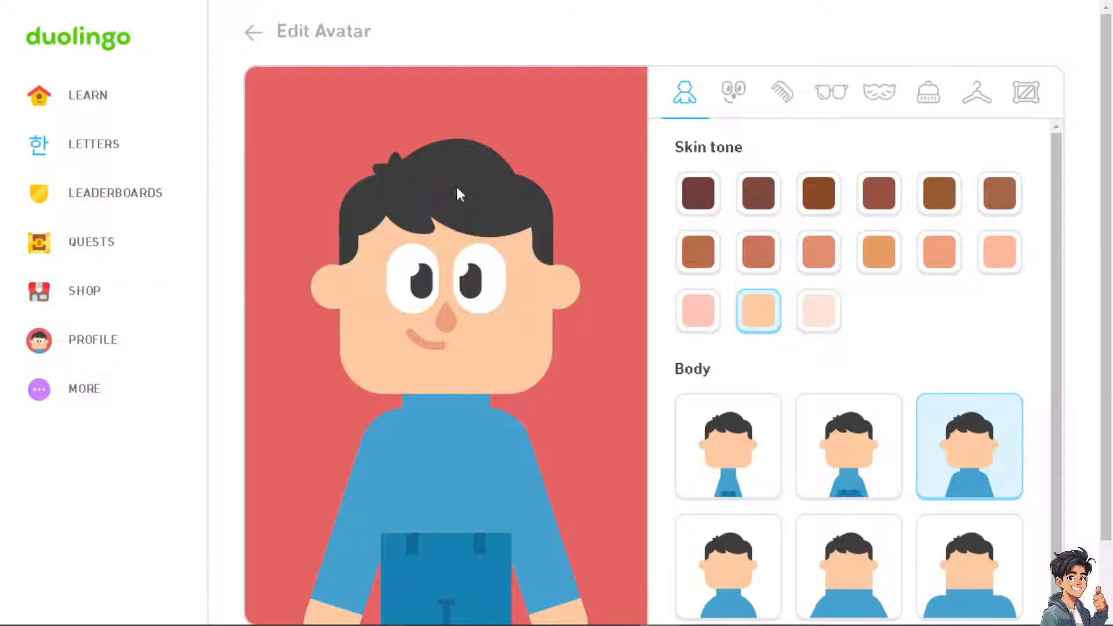
mouse_move(314, 121)
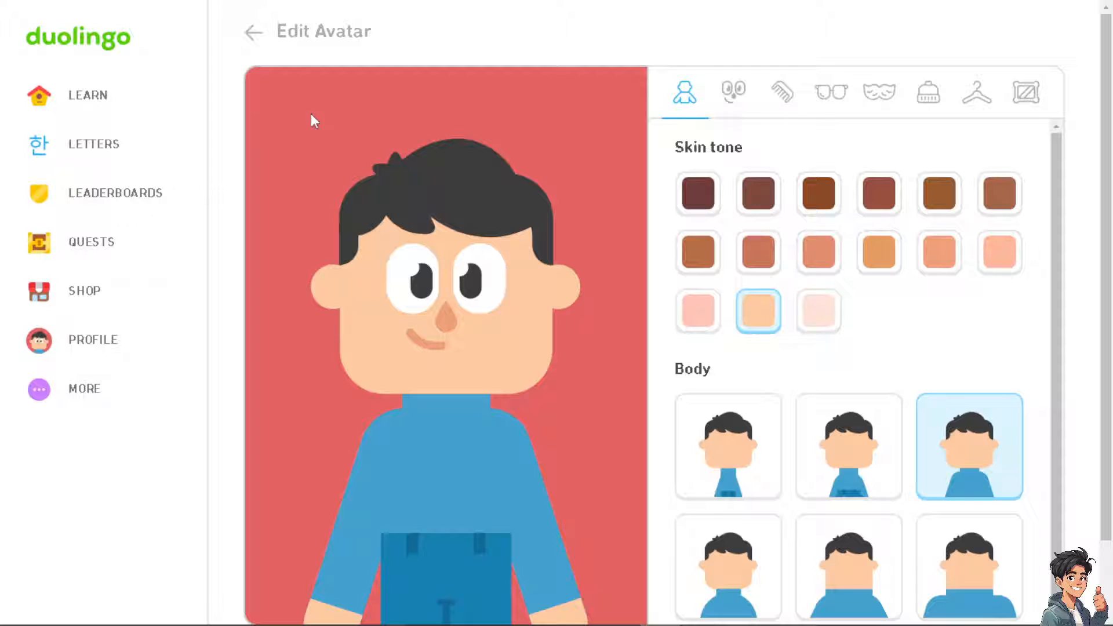
left_click(253, 32)
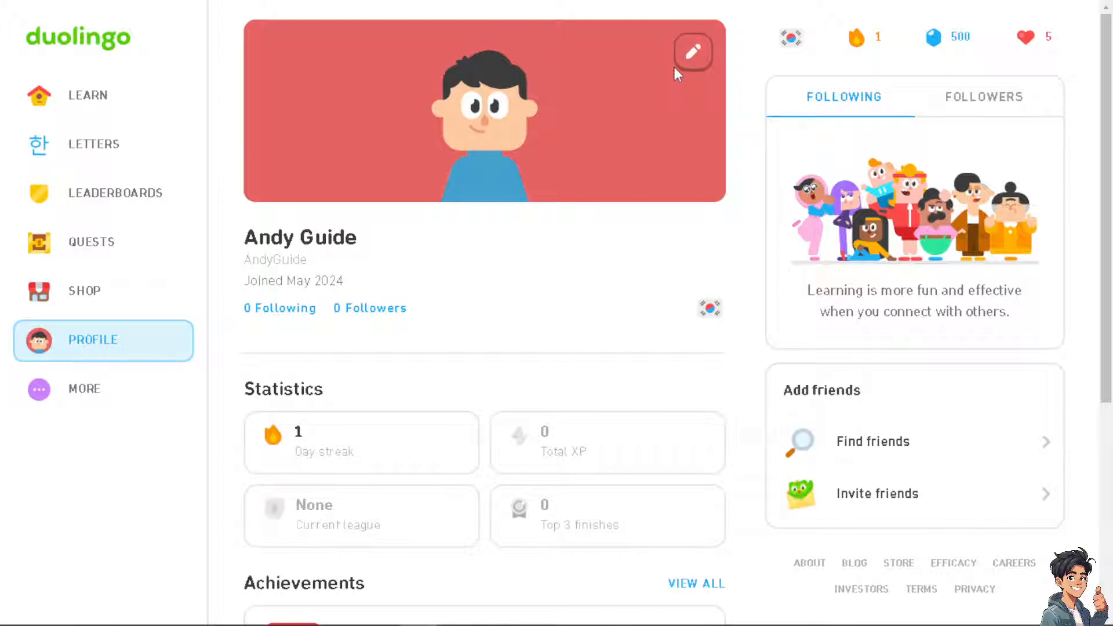
mouse_move(647, 121)
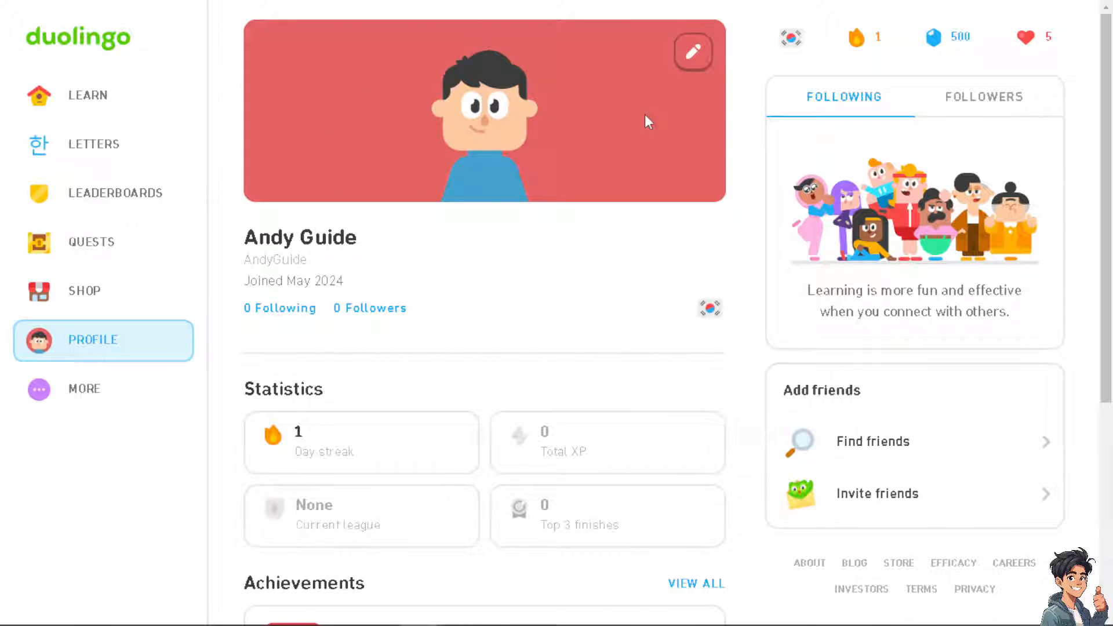
mouse_move(579, 160)
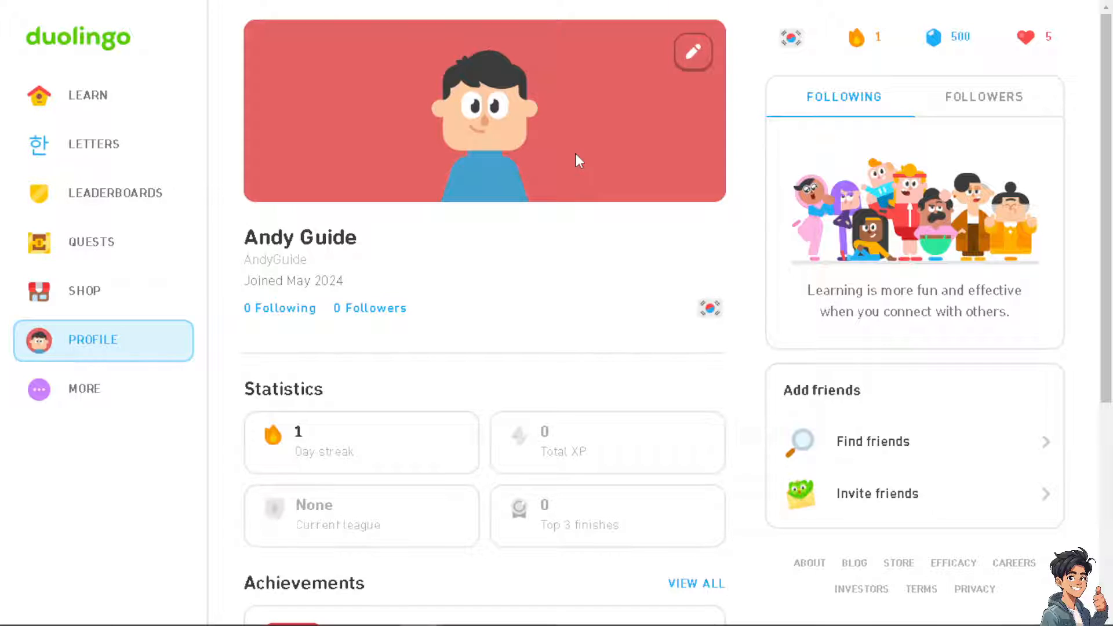
mouse_move(543, 160)
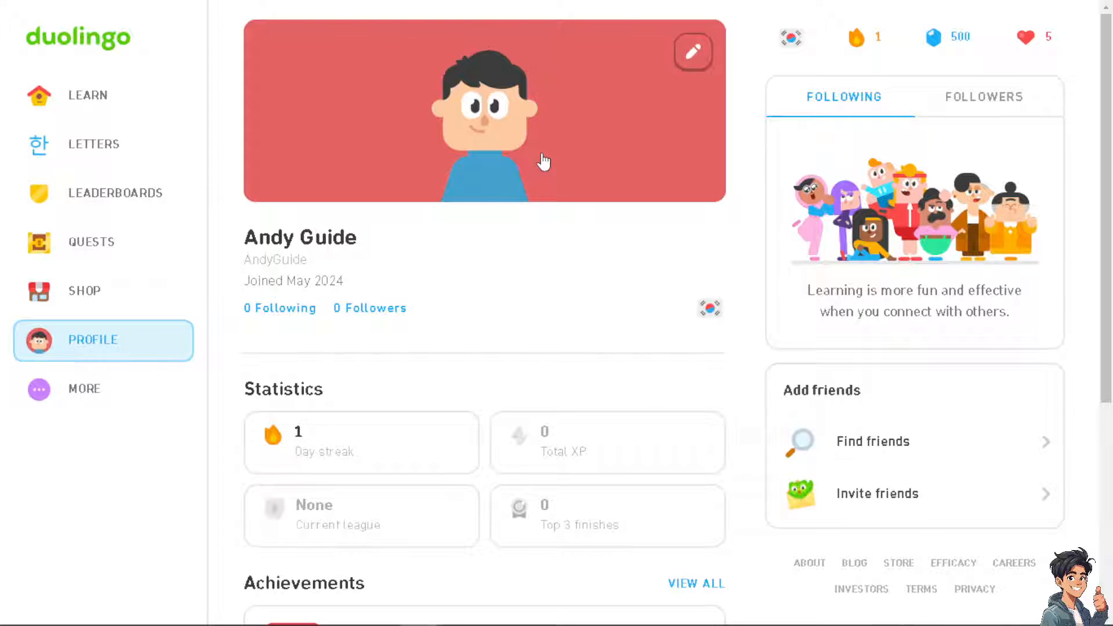
In Edit Avatar, set the skin tone to a dark brown swatch and move on to eye colours.
left_click(692, 51)
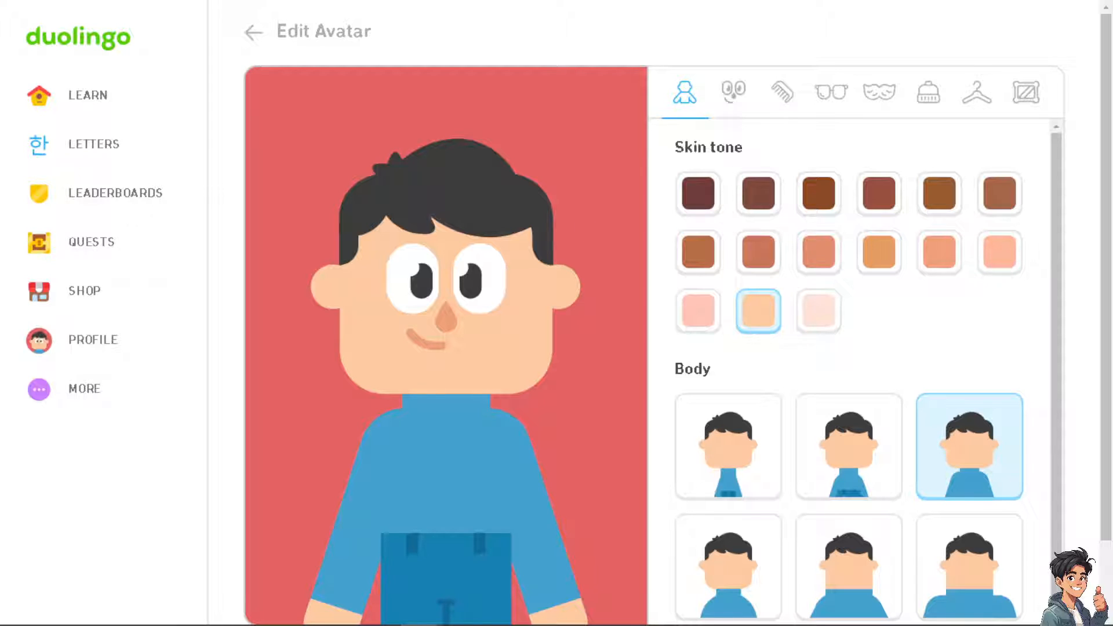
mouse_move(879, 91)
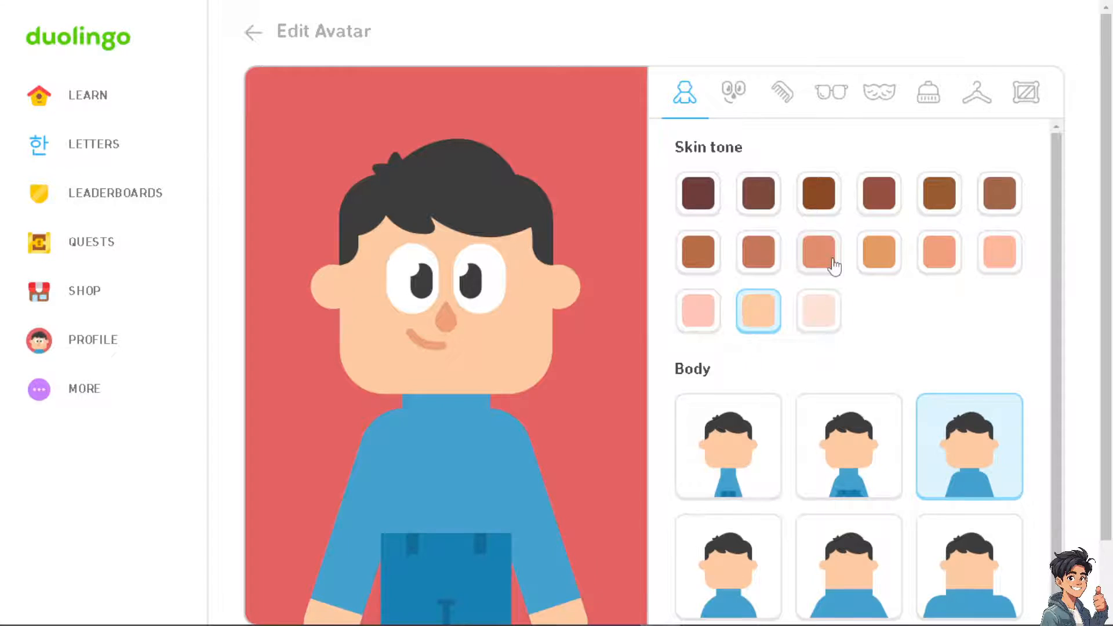
left_click(818, 252)
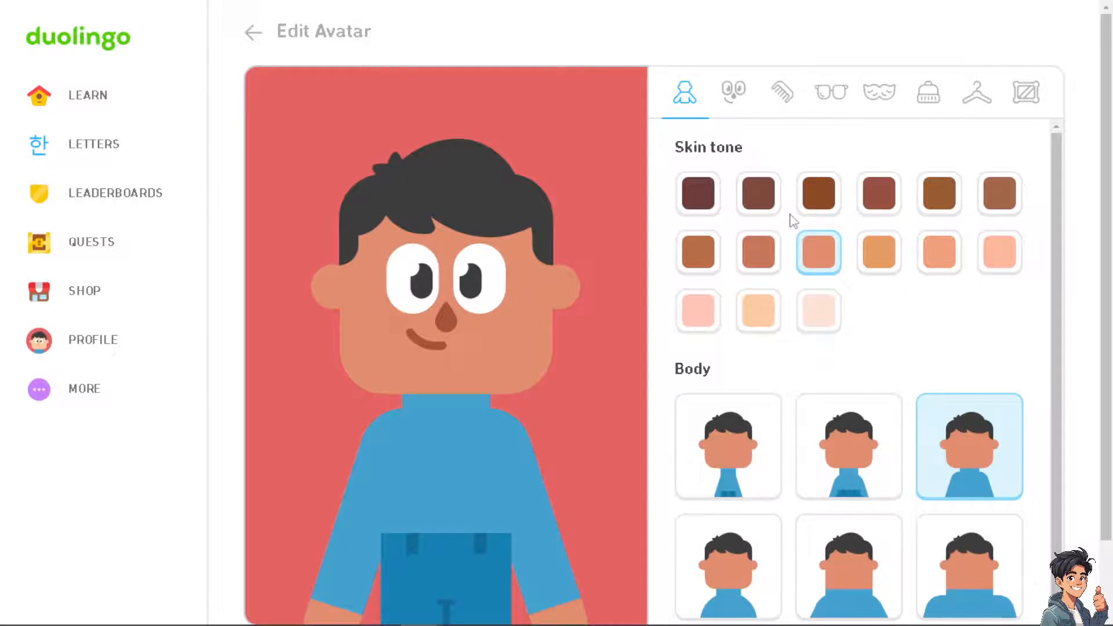
left_click(818, 193)
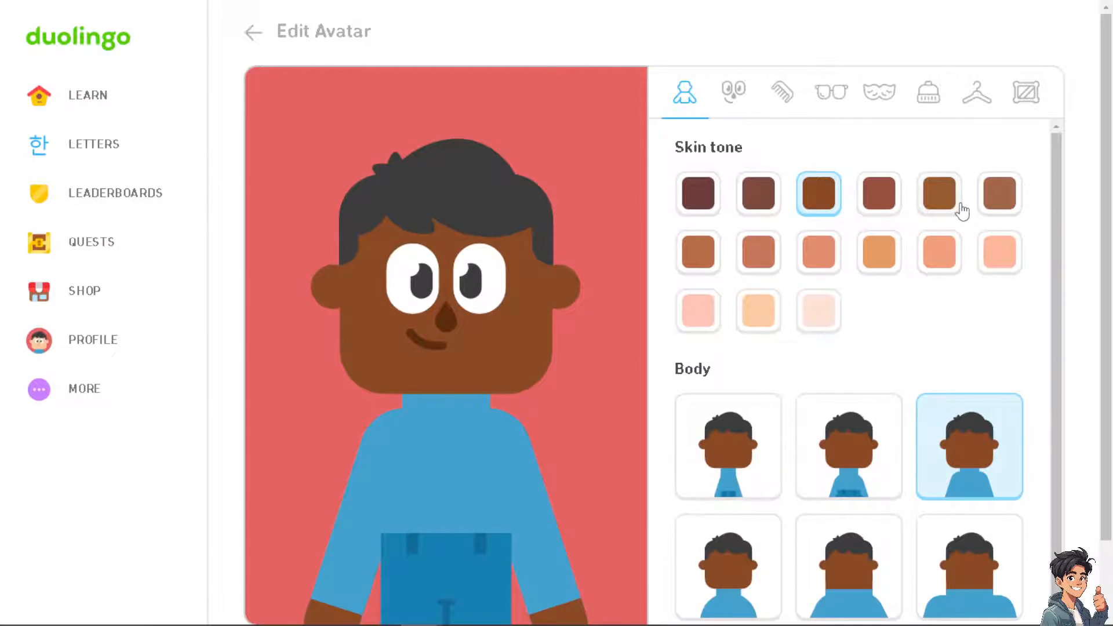
left_click(733, 92)
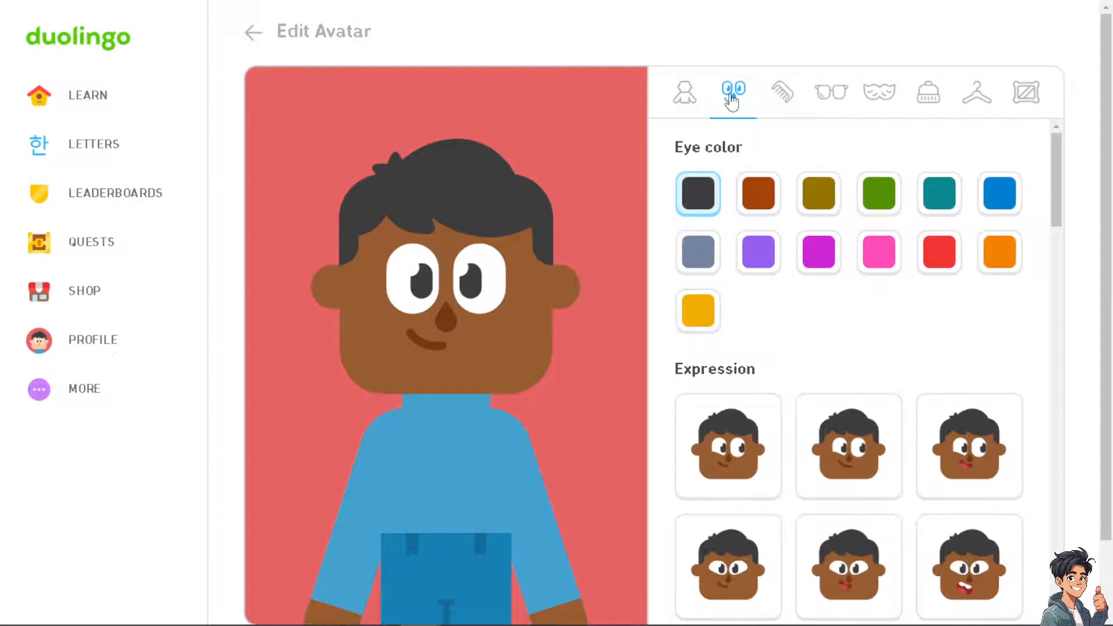
Give the avatar red eyes, the single-curl hairstyle and round blue glasses from Accessories.
left_click(697, 310)
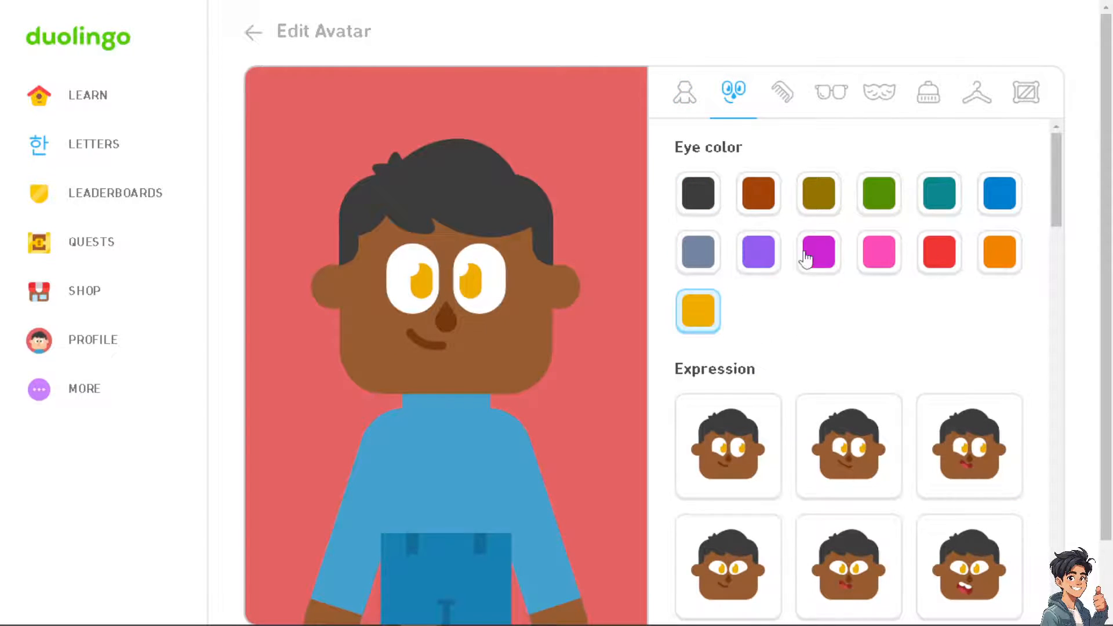
left_click(938, 252)
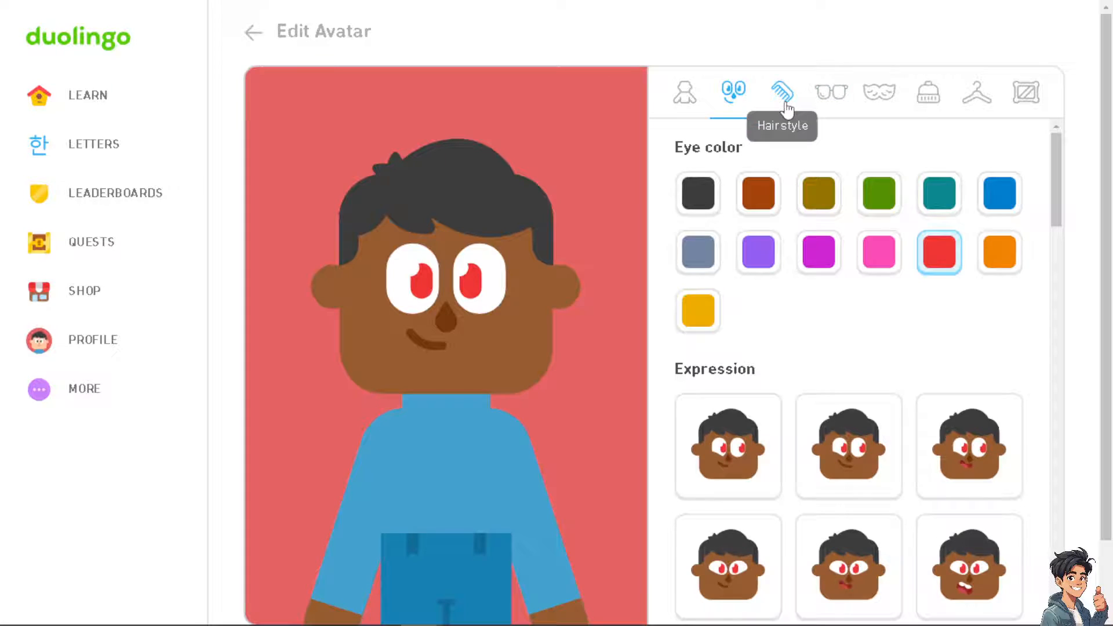
left_click(781, 92)
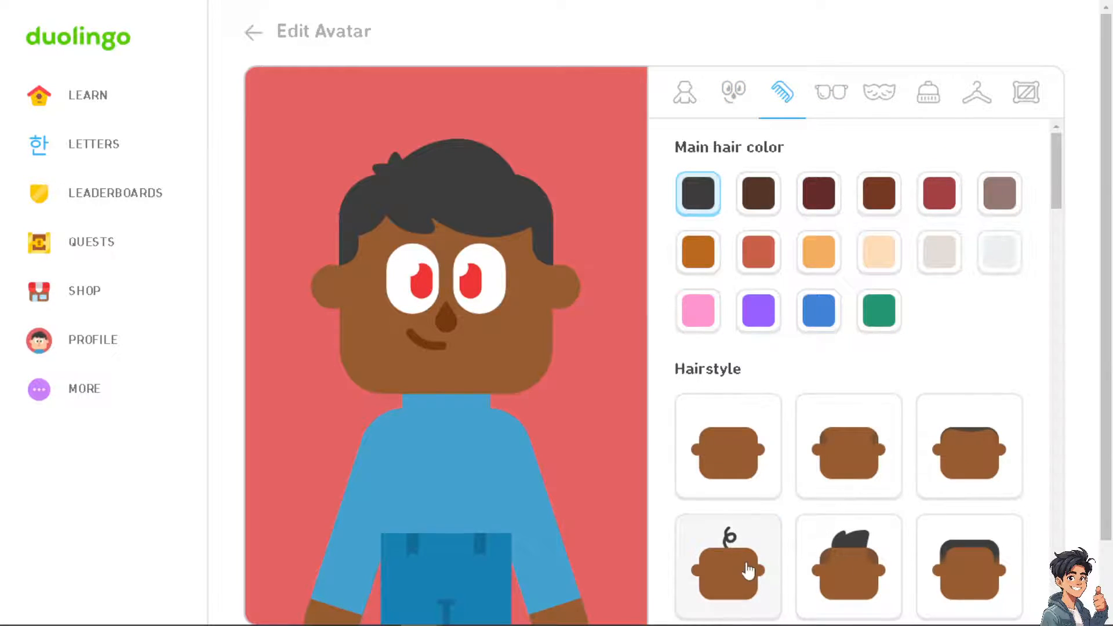
left_click(727, 566)
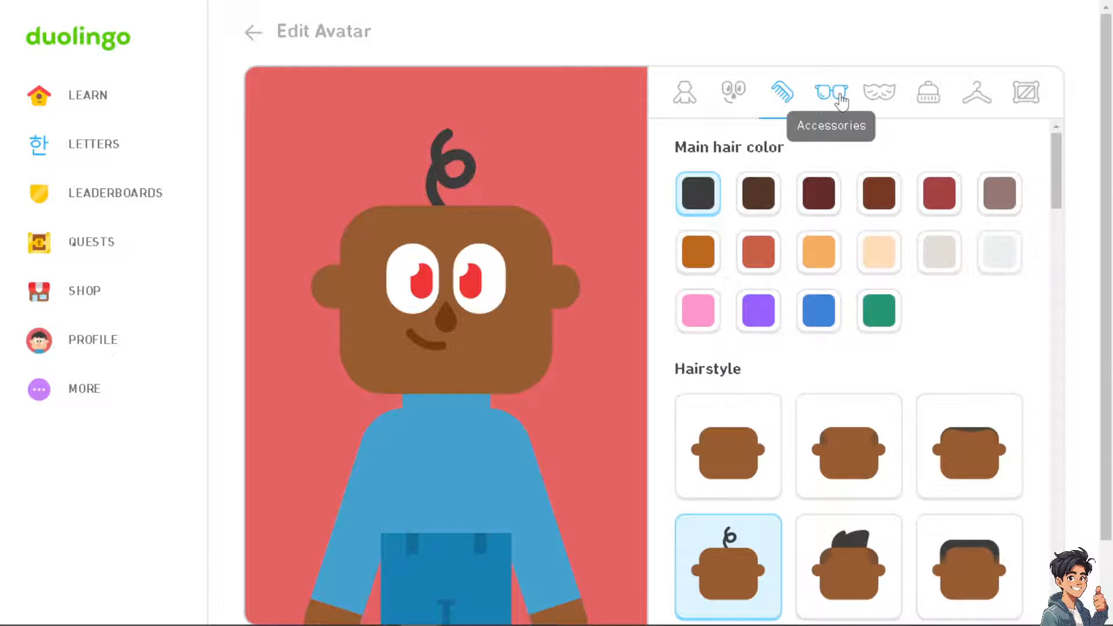
left_click(829, 92)
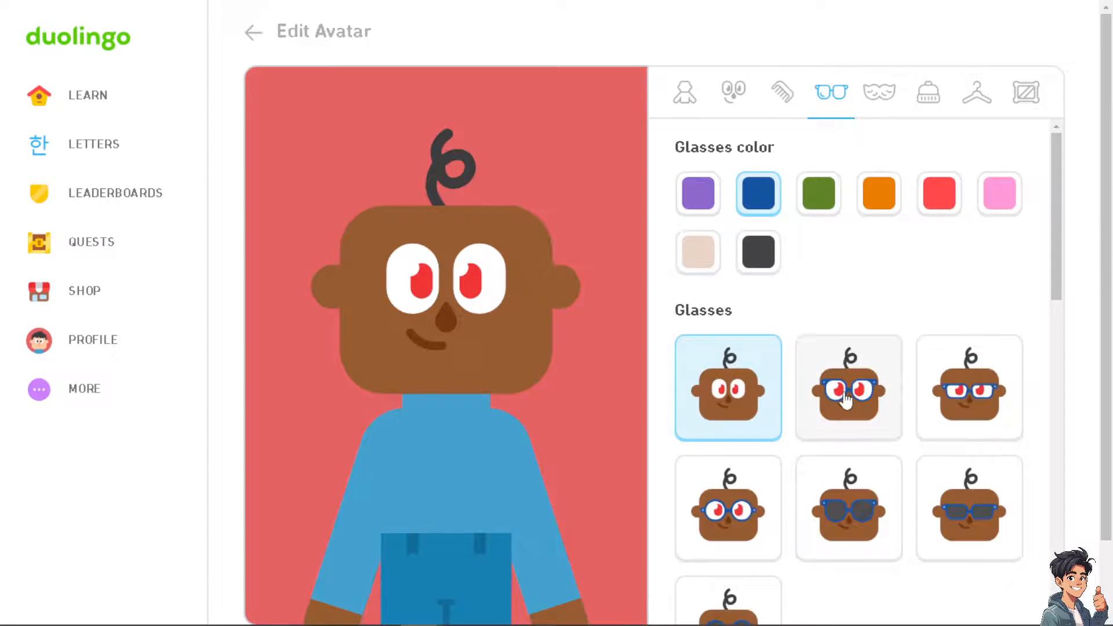
left_click(968, 388)
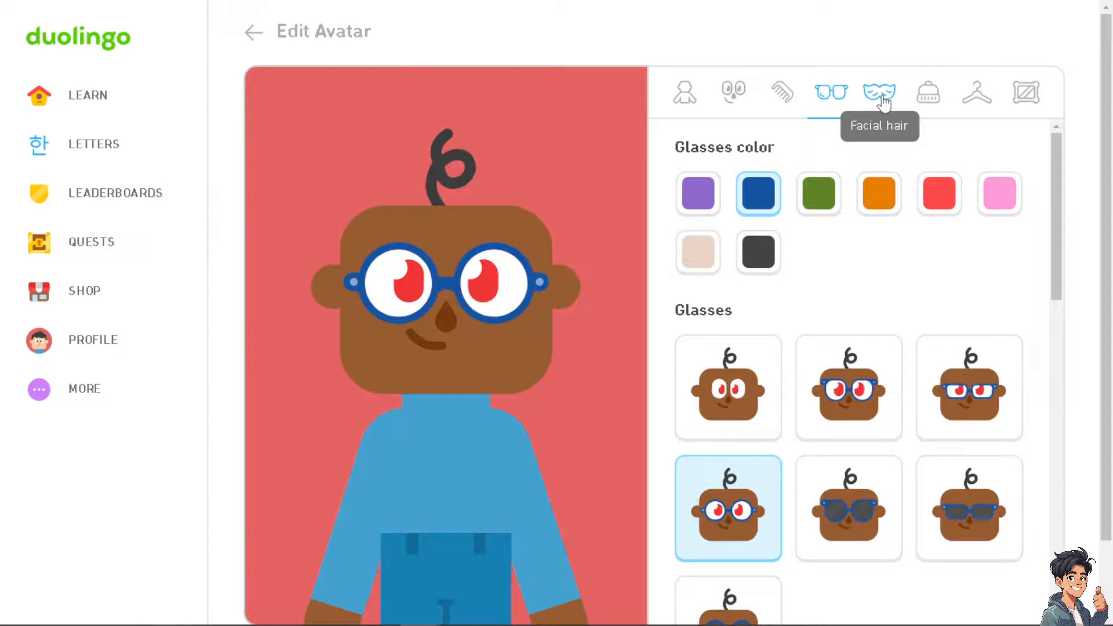
Add a full dark beard under Facial hair and a green cap under Headwear.
left_click(879, 92)
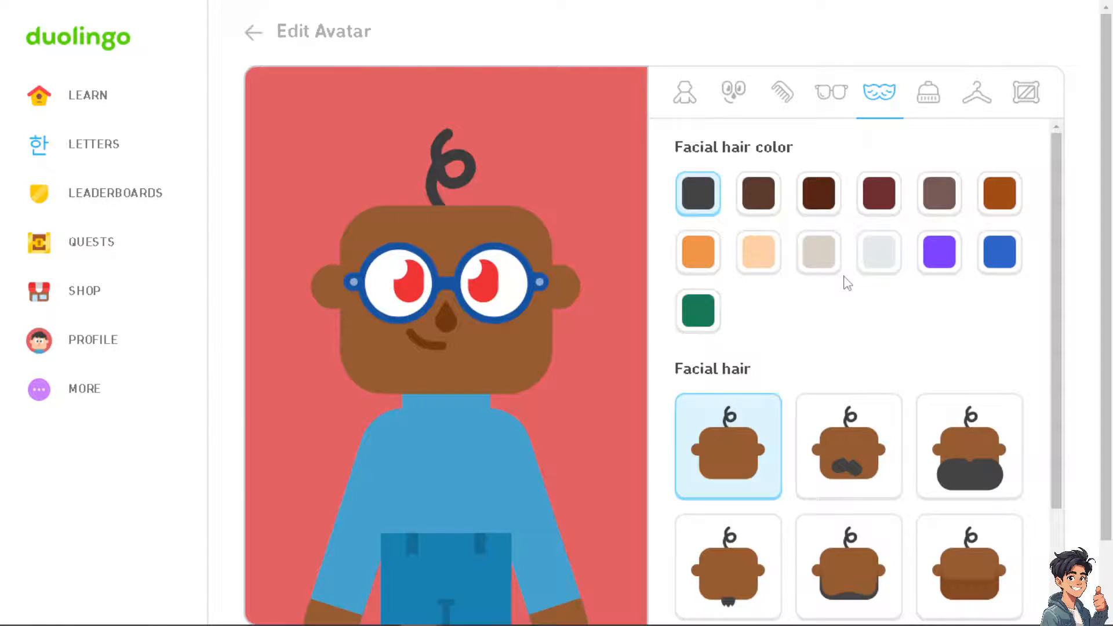
left_click(968, 446)
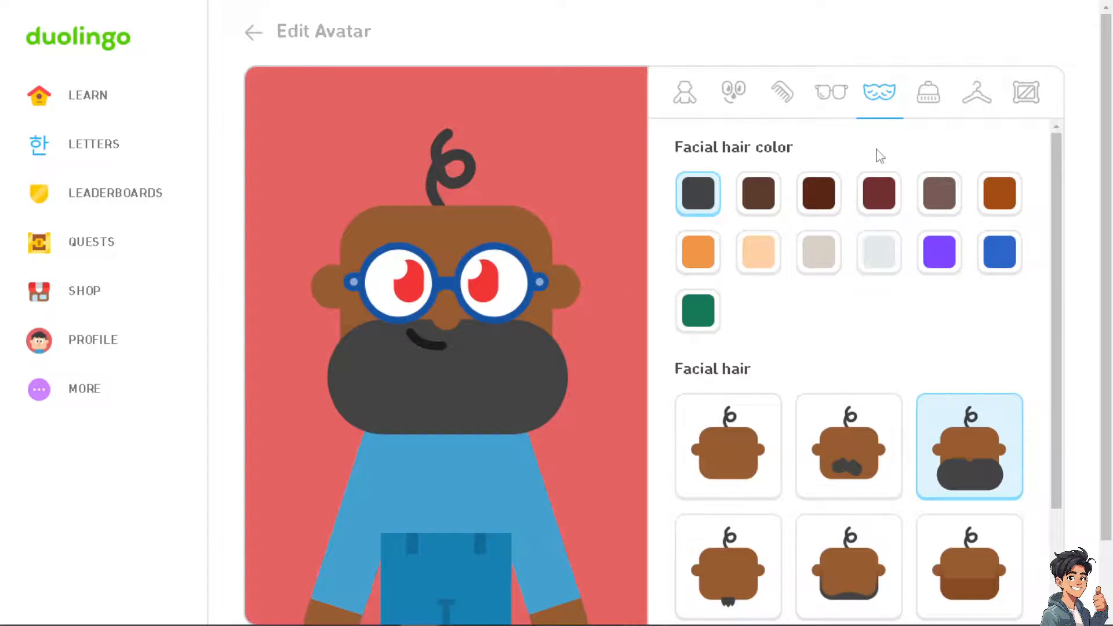
left_click(927, 91)
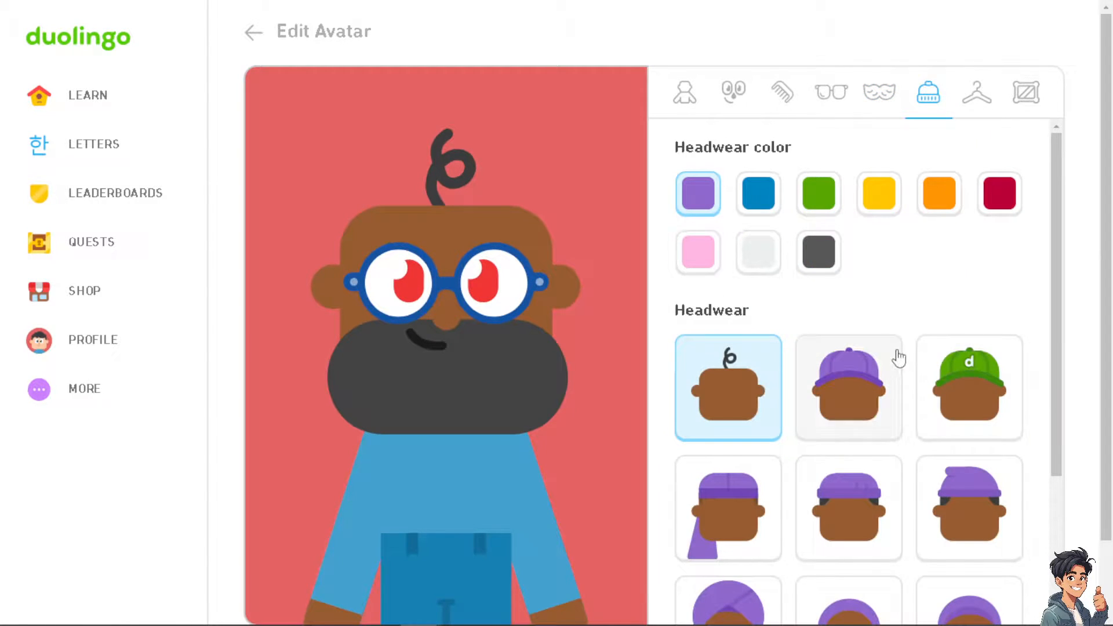
left_click(968, 386)
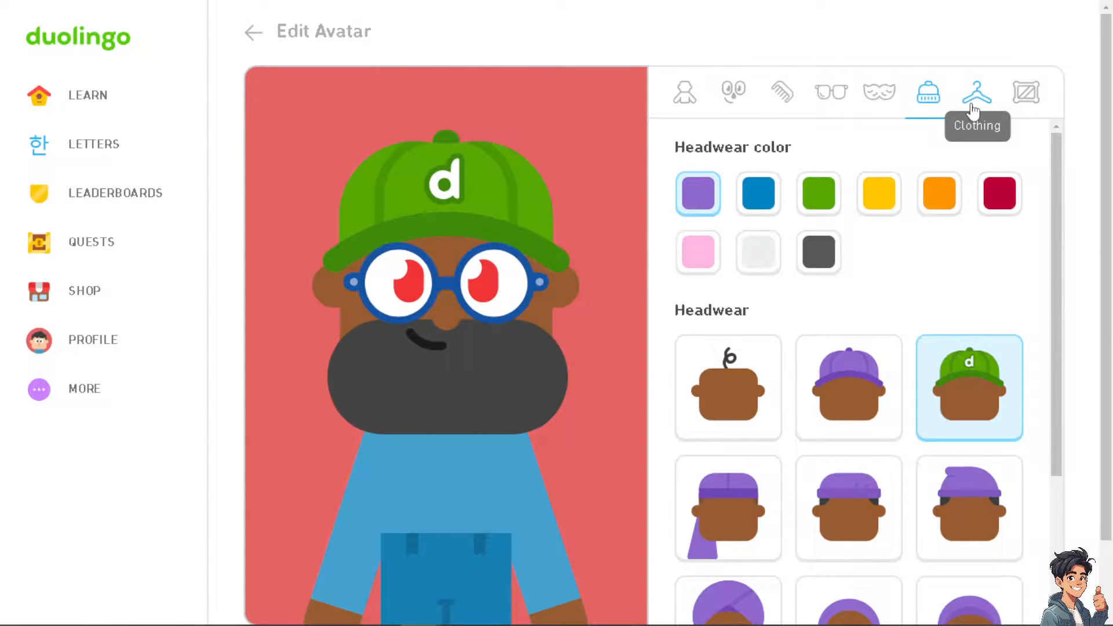
Make the shirt yellow and background purple, then save the avatar with DONE.
left_click(976, 92)
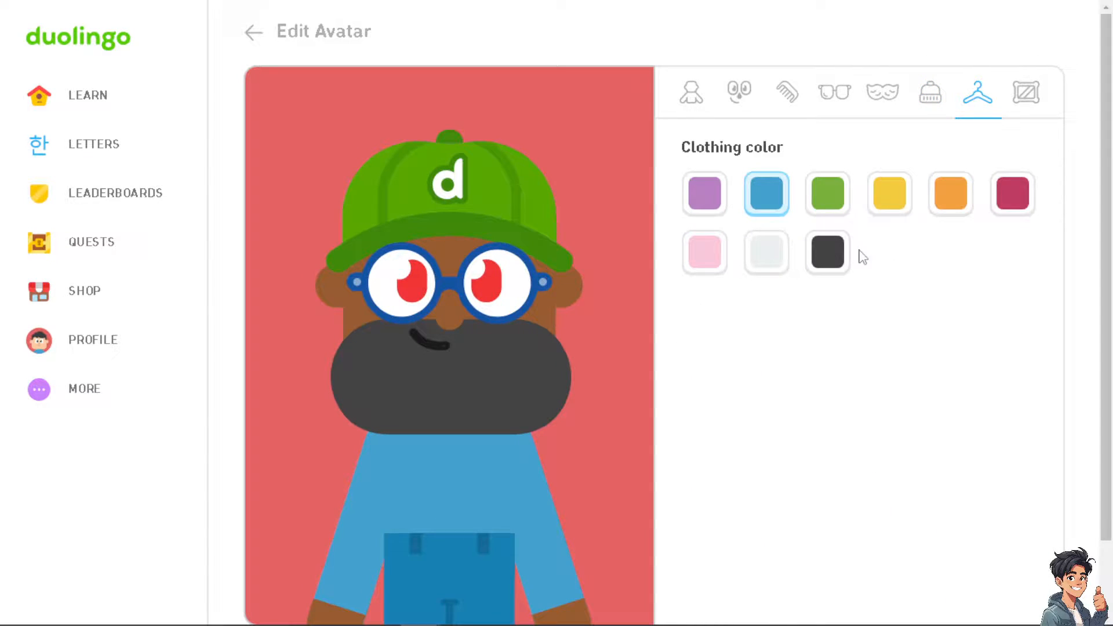
left_click(888, 193)
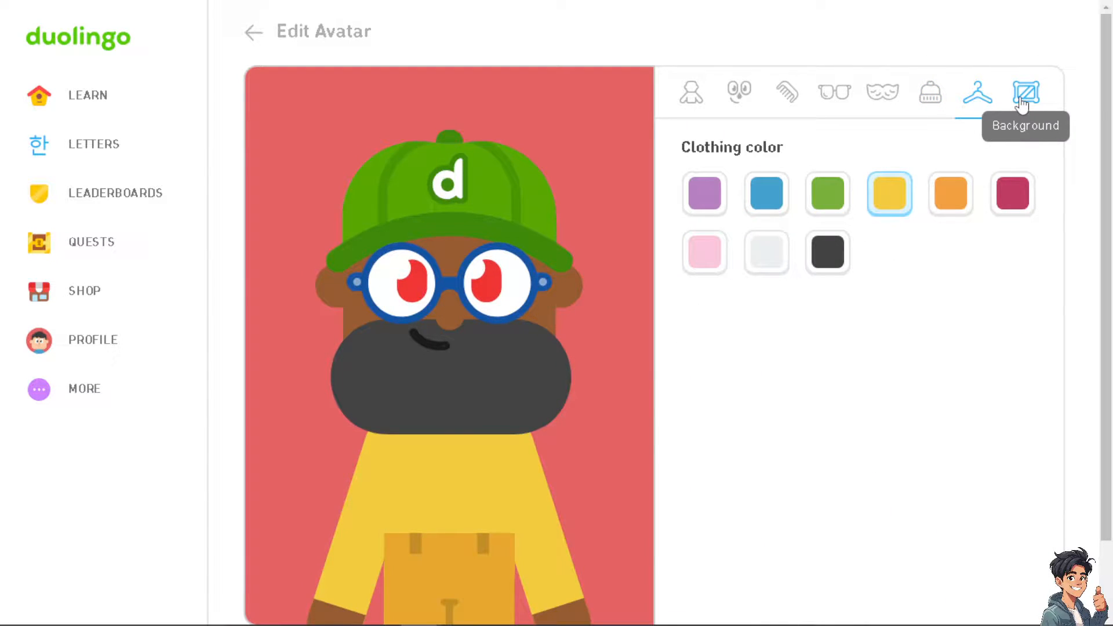
left_click(1025, 92)
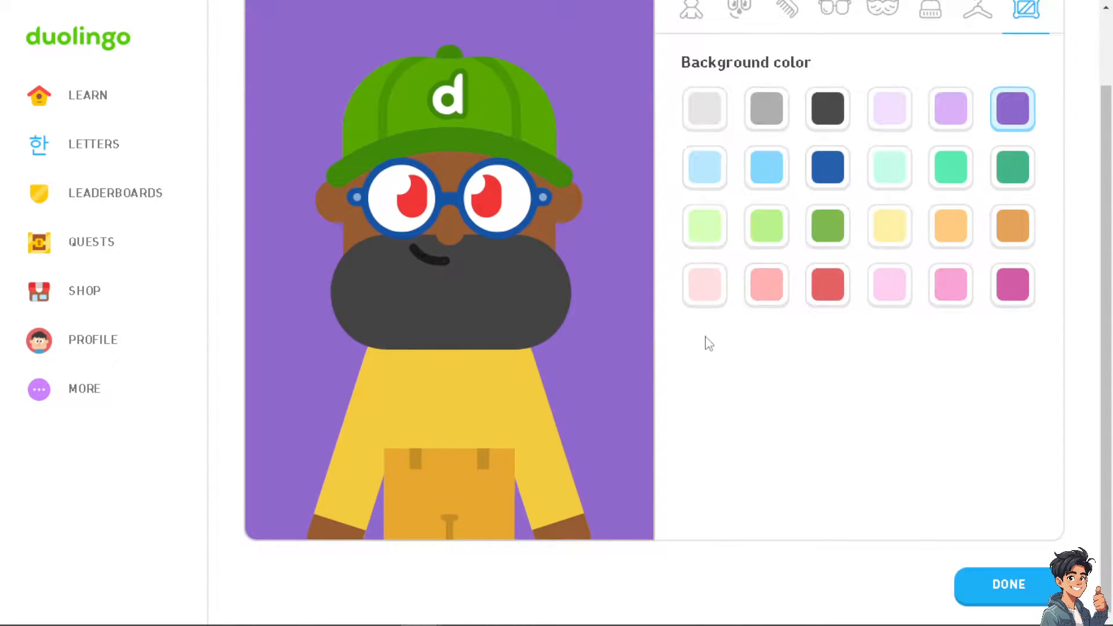
left_click(1008, 584)
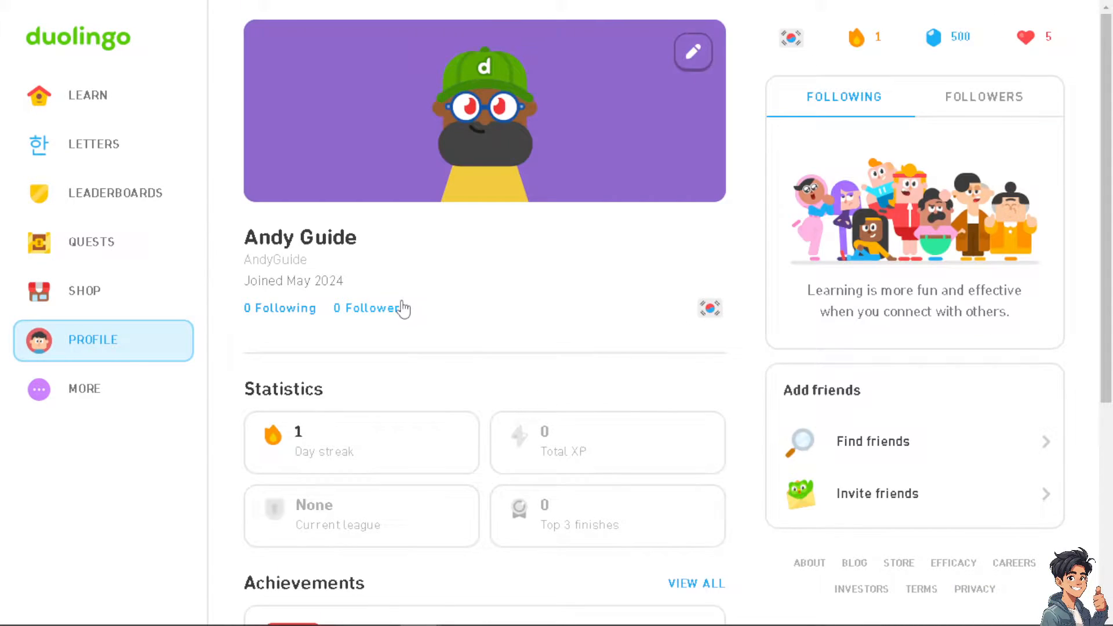
left_click(84, 388)
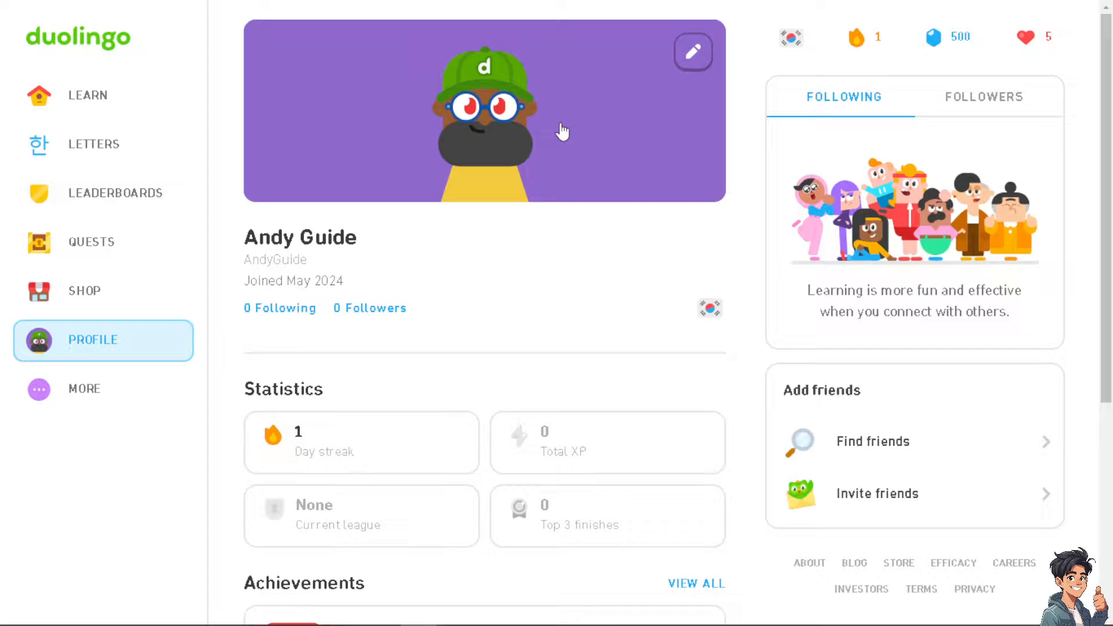
mouse_move(580, 148)
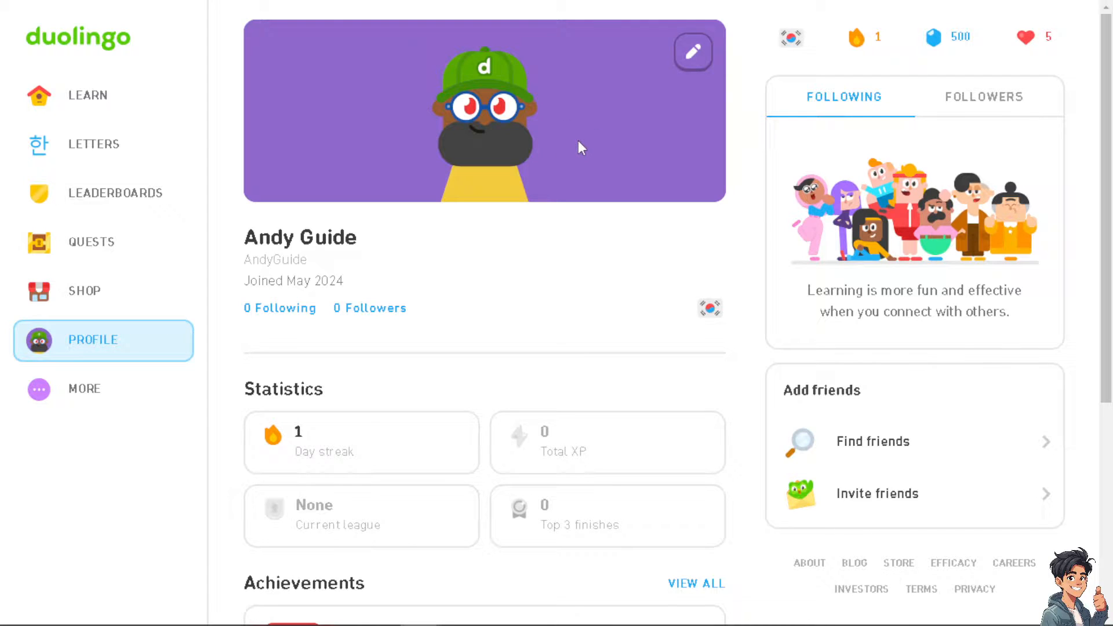
mouse_move(275, 256)
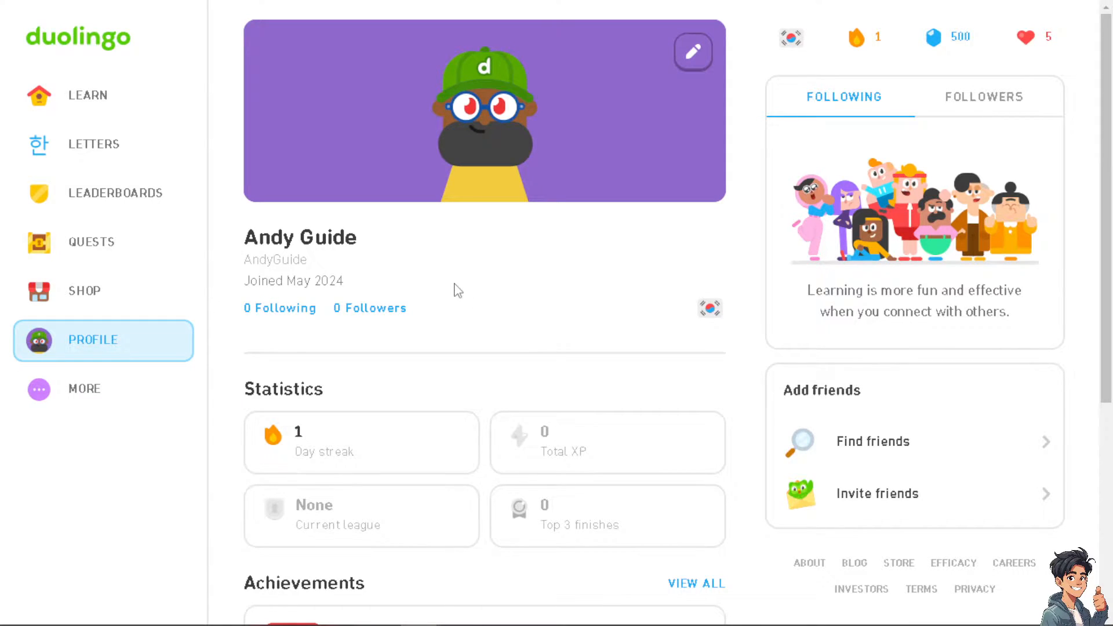
scroll("down", 3)
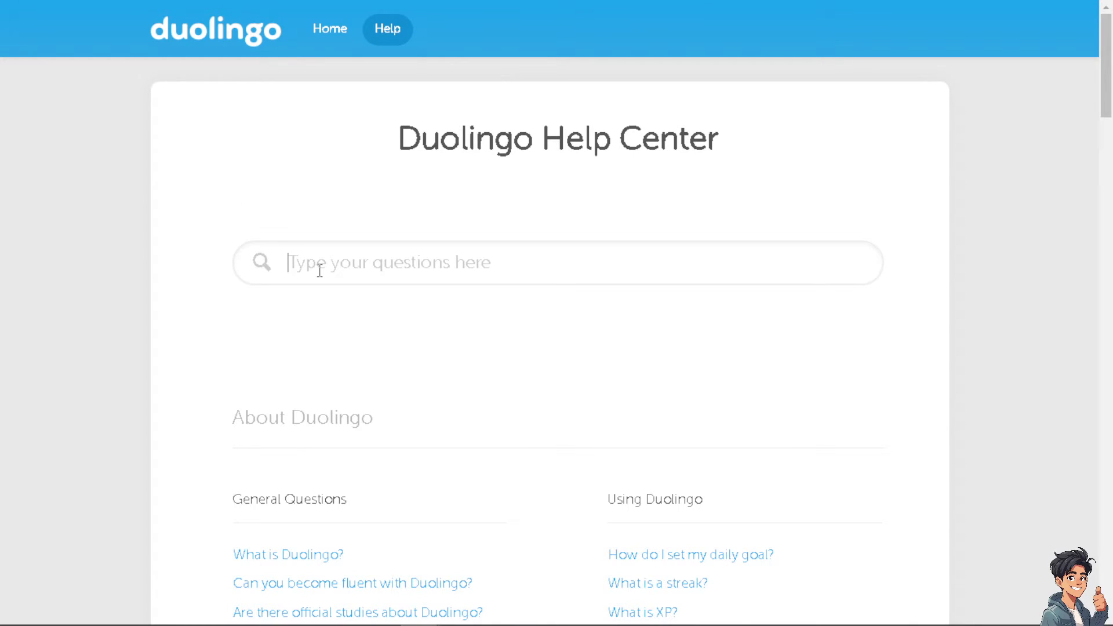
Search 'Can You Change Avatar To Profile Picture In Duolingo' and read 'How do I change my profile picture?'.
type("Can You Change Avatar To Profile Picture In Duolingo")
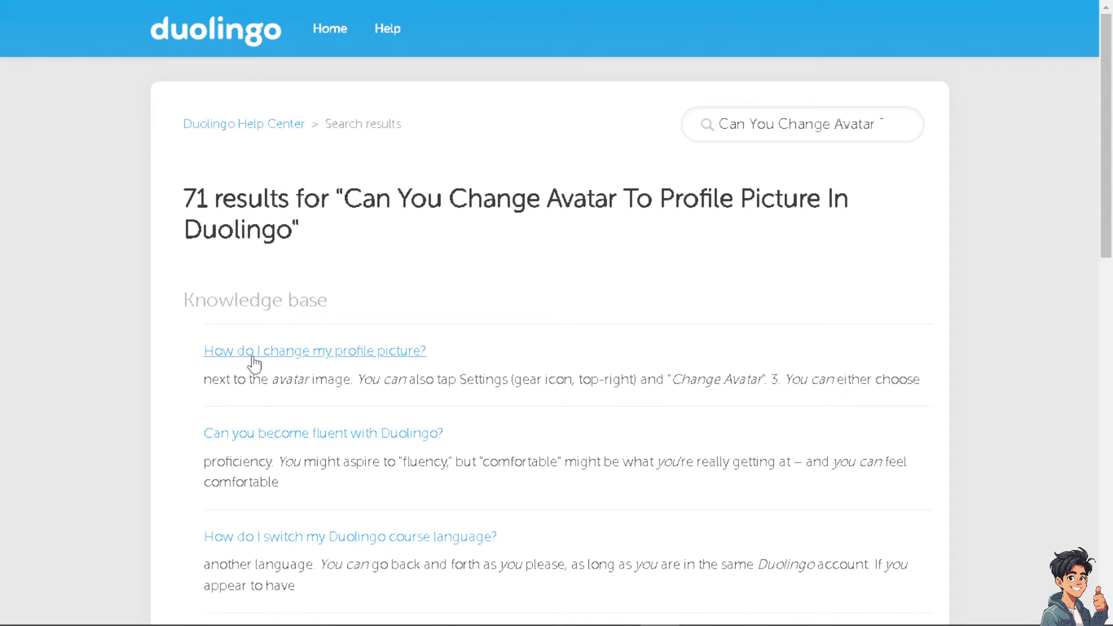
left_click(315, 350)
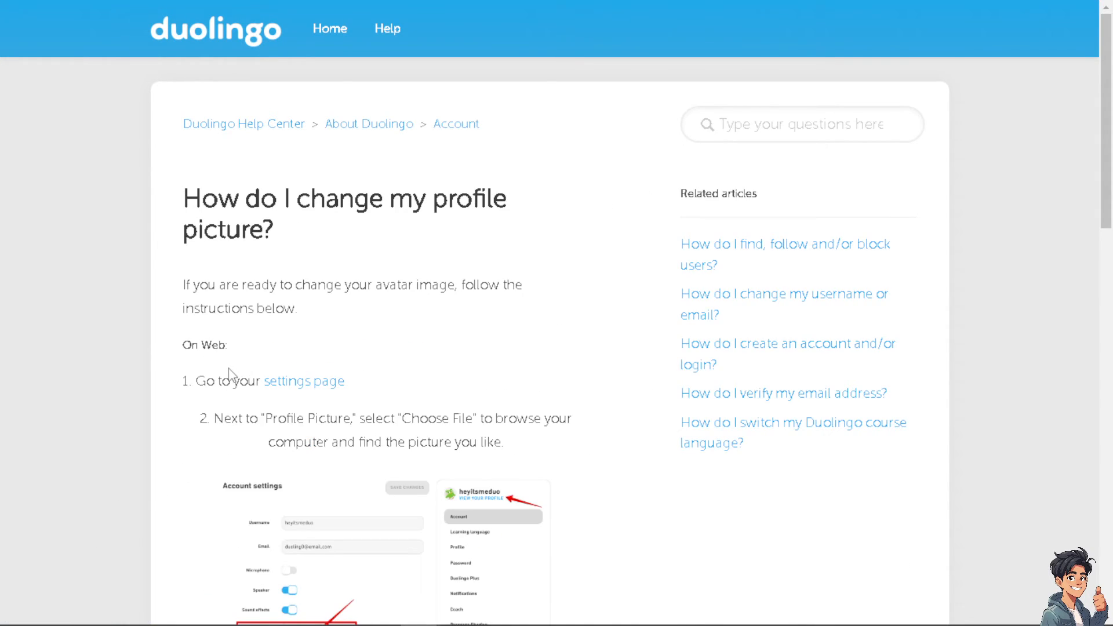
mouse_move(246, 378)
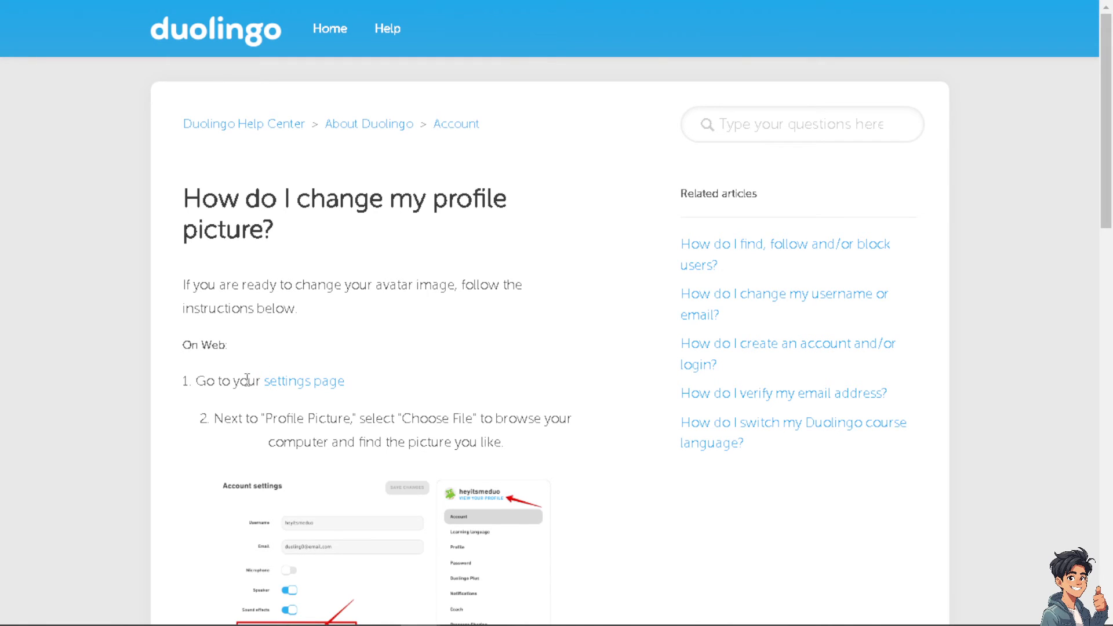
scroll("down", 3)
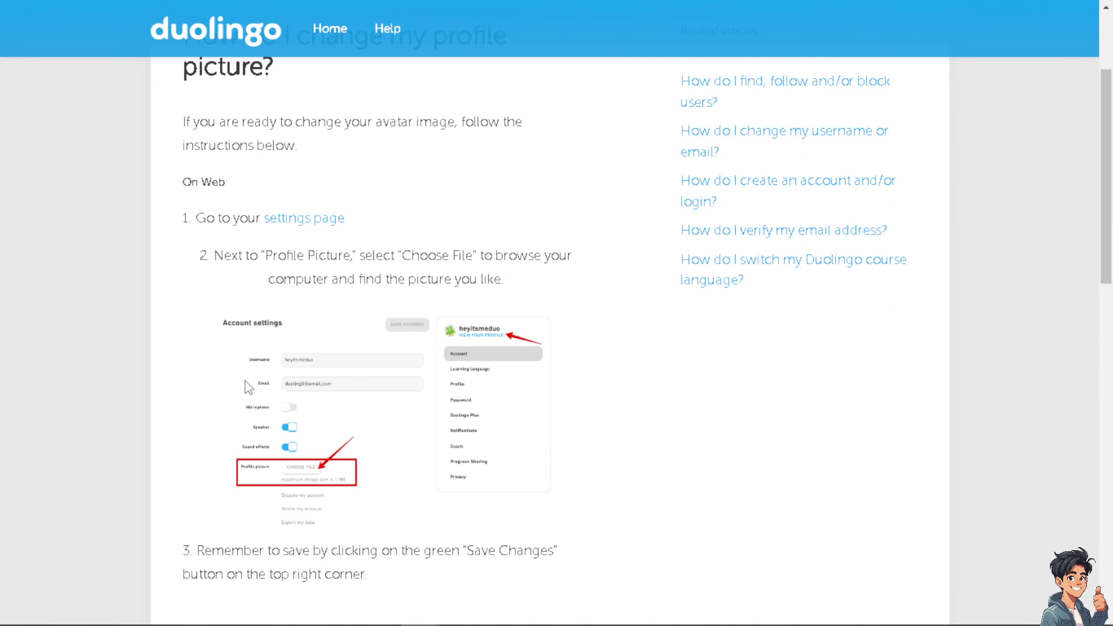